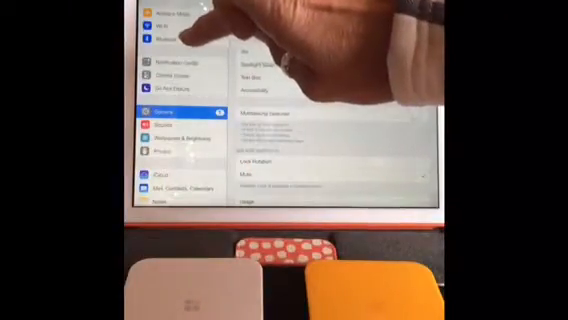
- Open the Bluetooth page from the Settings sidebar to view paired devices
{"action": "left_click", "coordinate": [168, 38]}
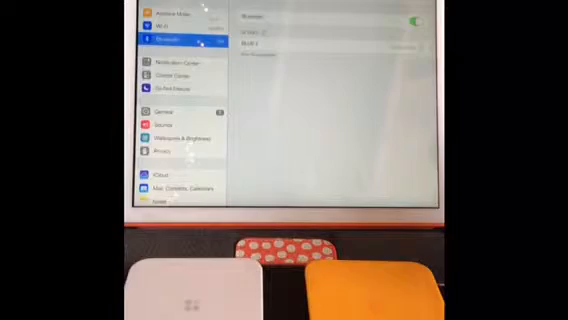
{"action": "left_click", "coordinate": [175, 110]}
{"action": "type", "text": "White"}
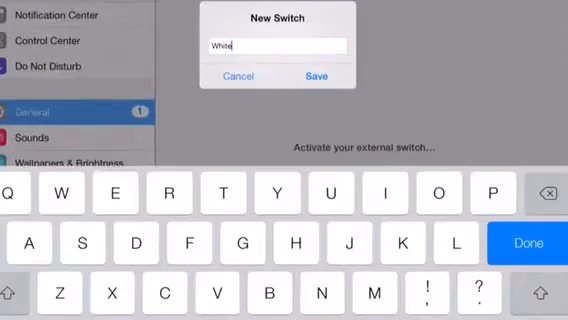
- Save the new external switch under the name 'White'
{"action": "left_click", "coordinate": [315, 76]}
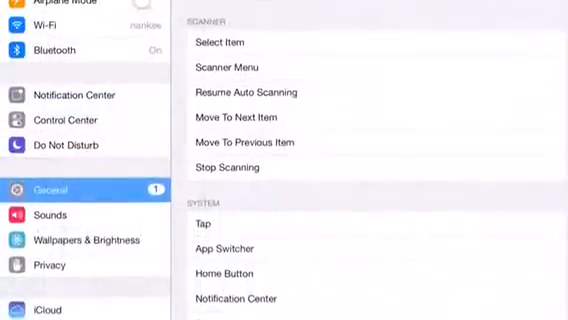